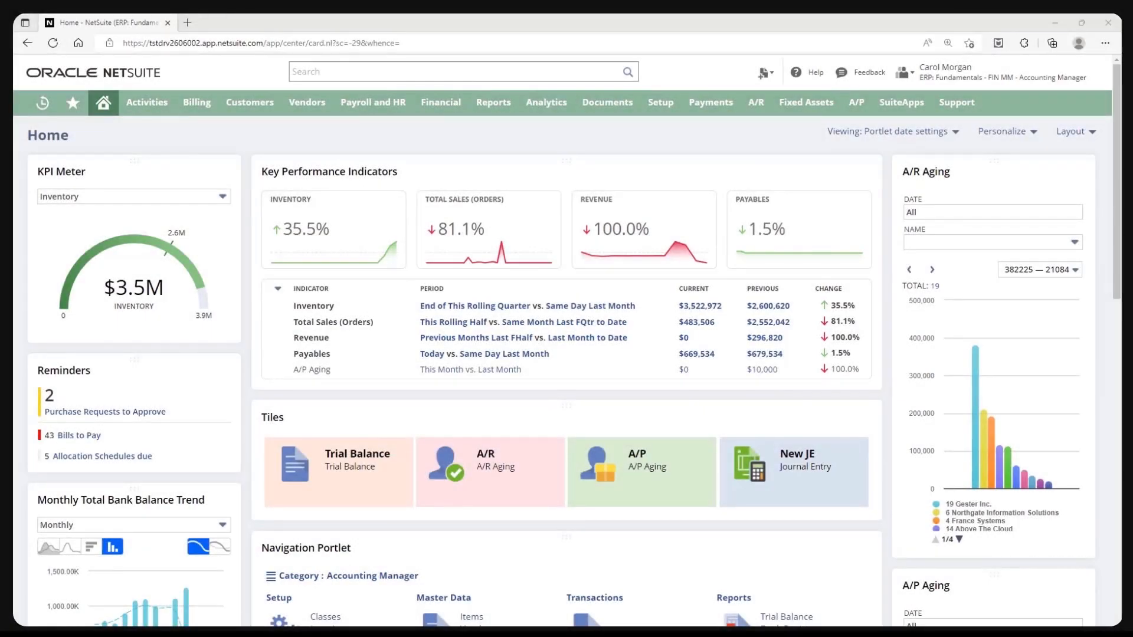
- Start a new saved search from the Create New menu
left_click(764, 72)
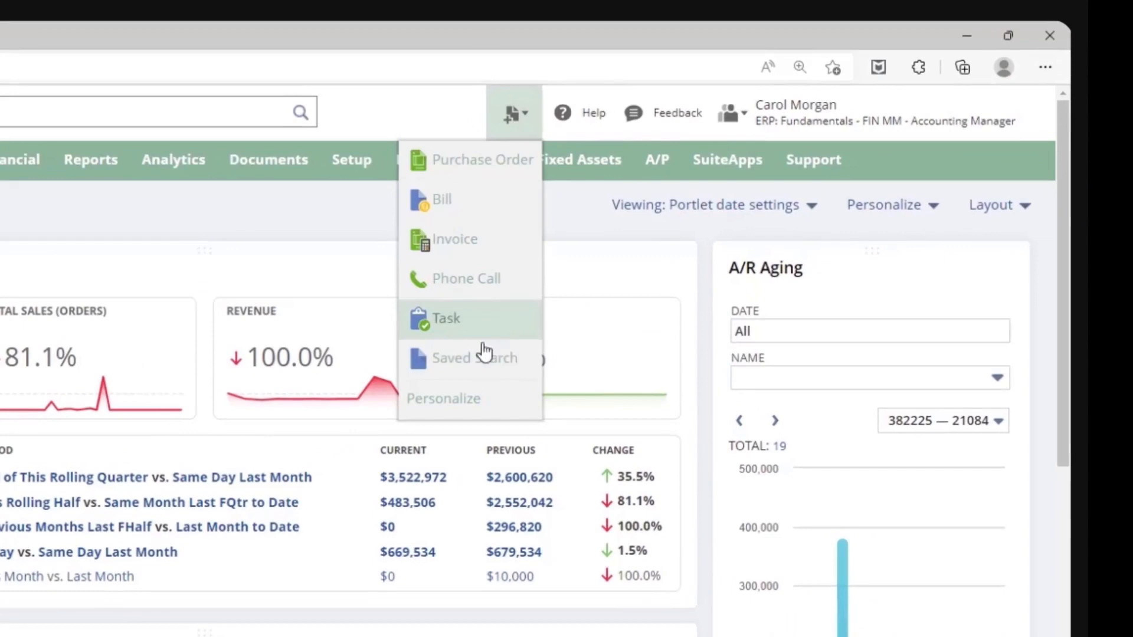
left_click(475, 358)
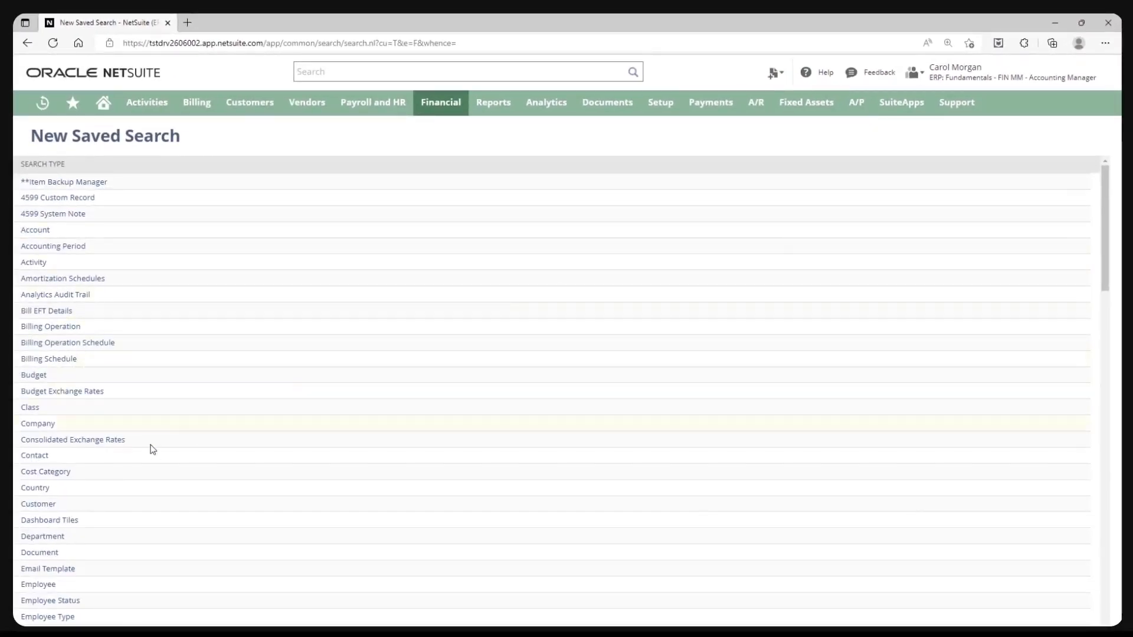
- Create a Customer search titled 'SuiteStanley Customer Search'
left_click(38, 504)
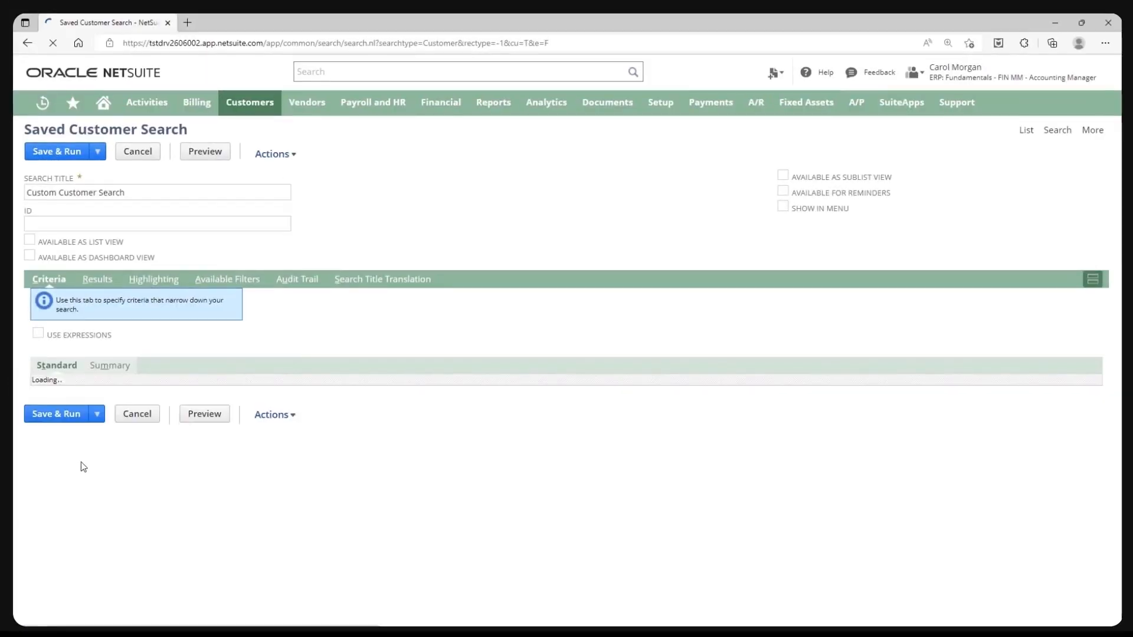
type("SuiteStanley Custom")
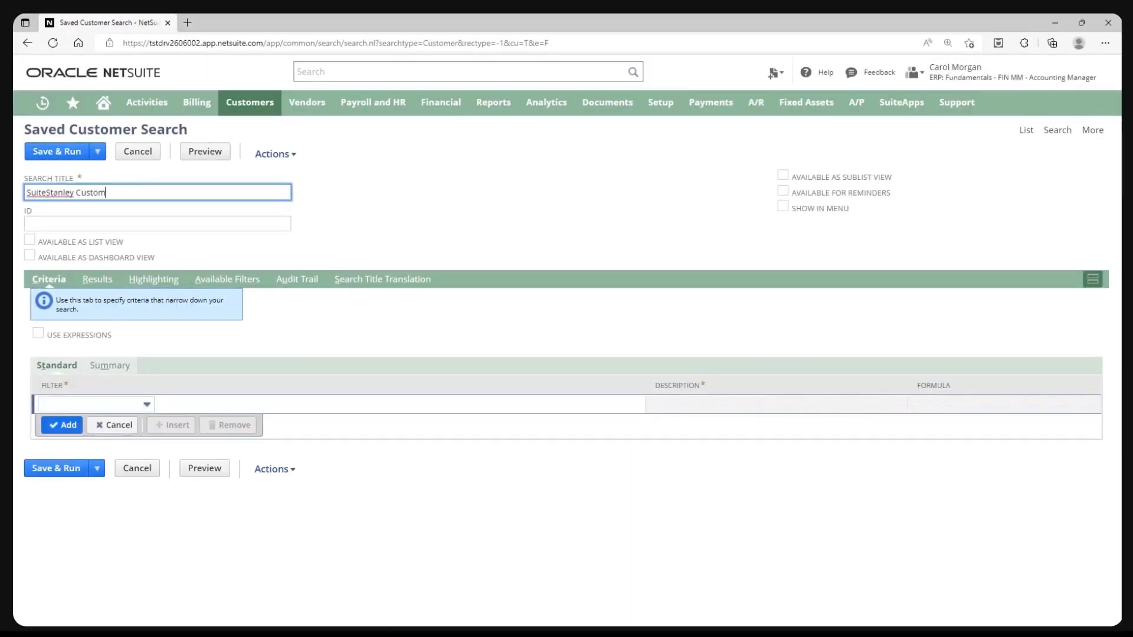
type("er Search")
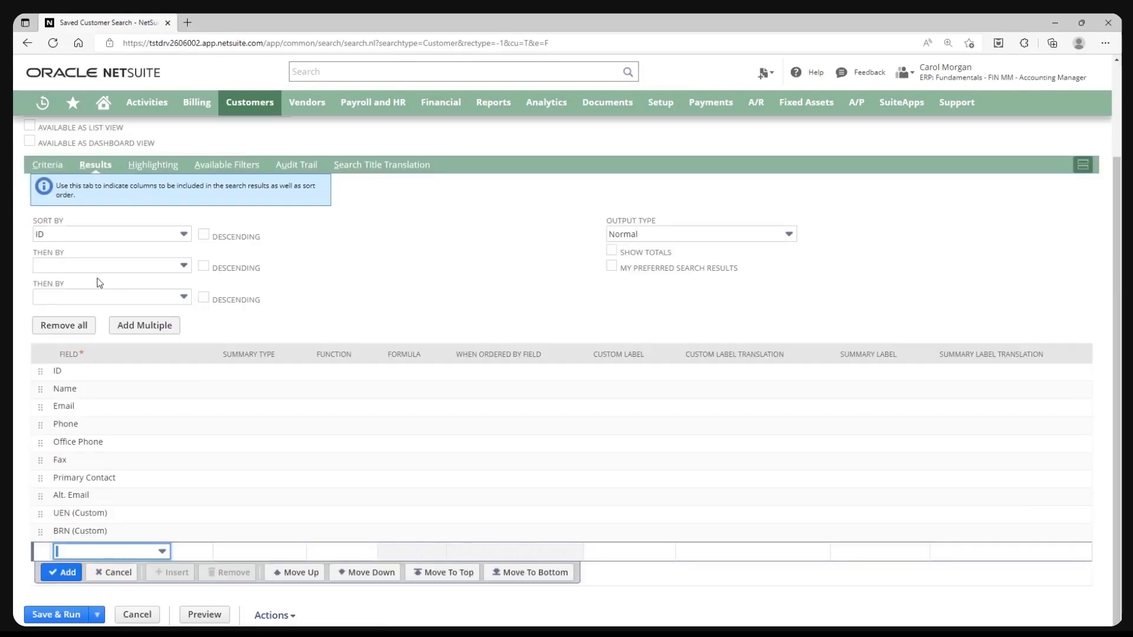
- Add Date of Last Order as a result column
left_click(162, 551)
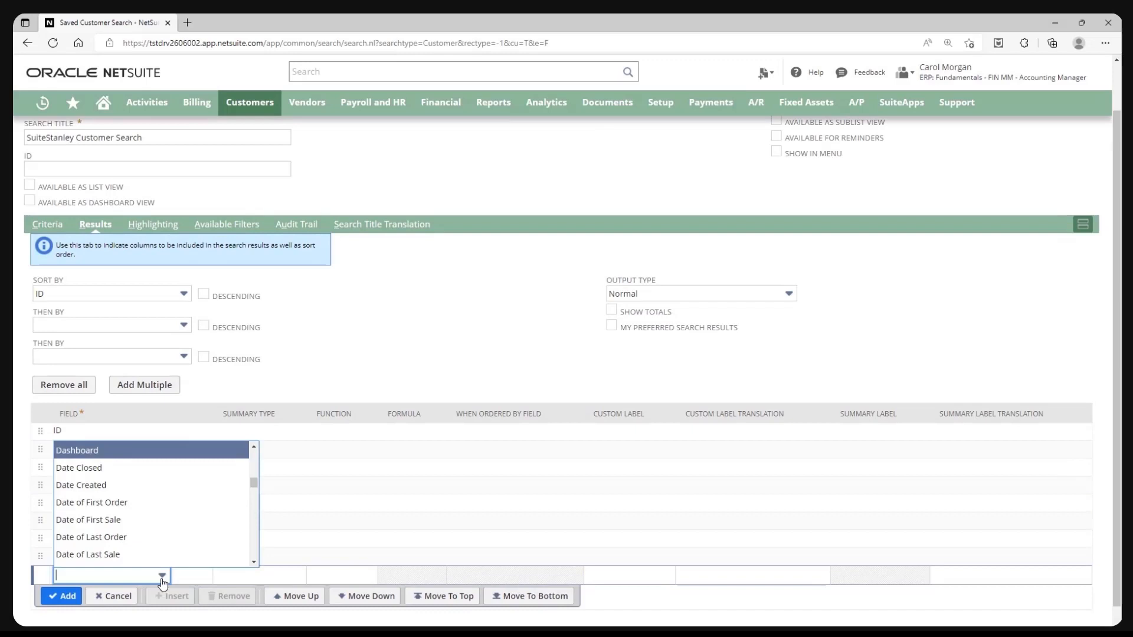
left_click(91, 537)
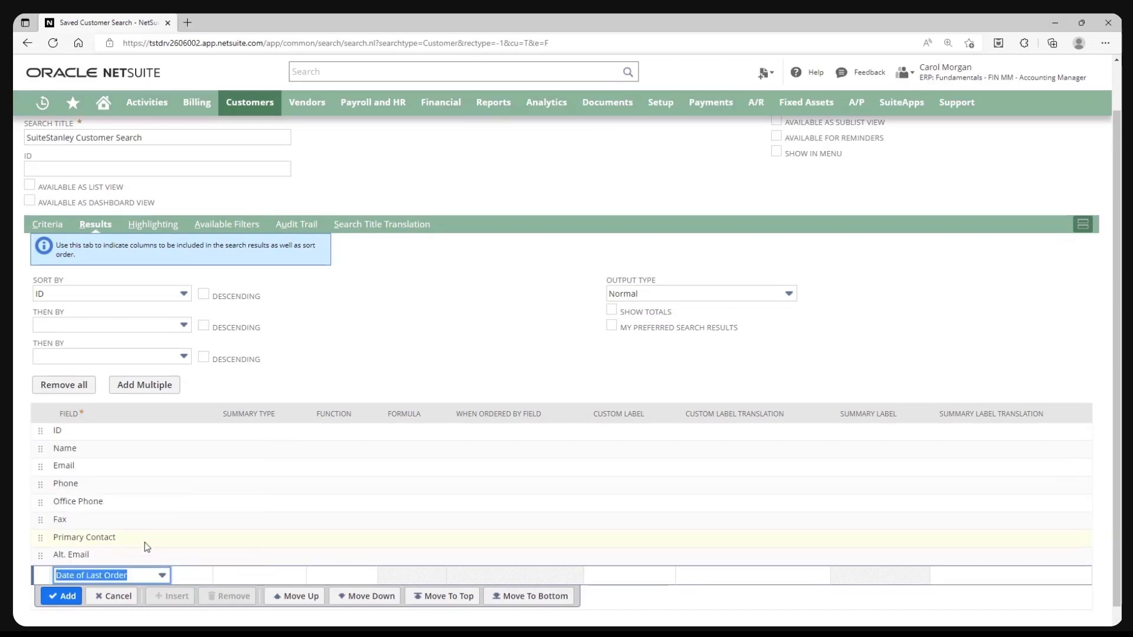
left_click(60, 595)
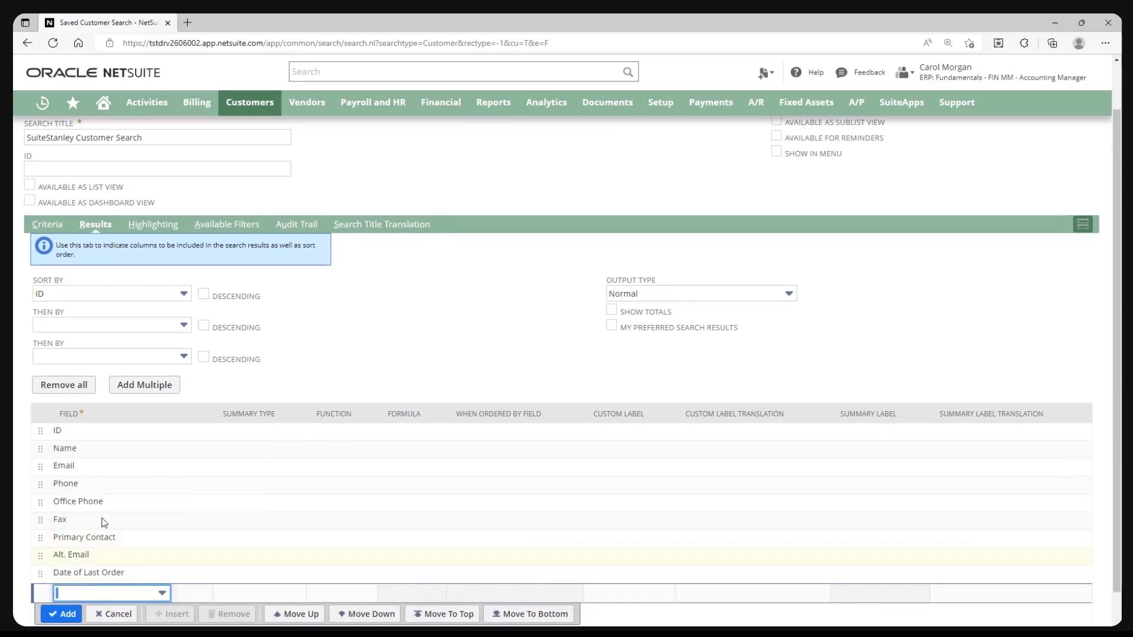
- Filter on Date of Last Order, preview results, and make the search available as a dashboard view
left_click(46, 224)
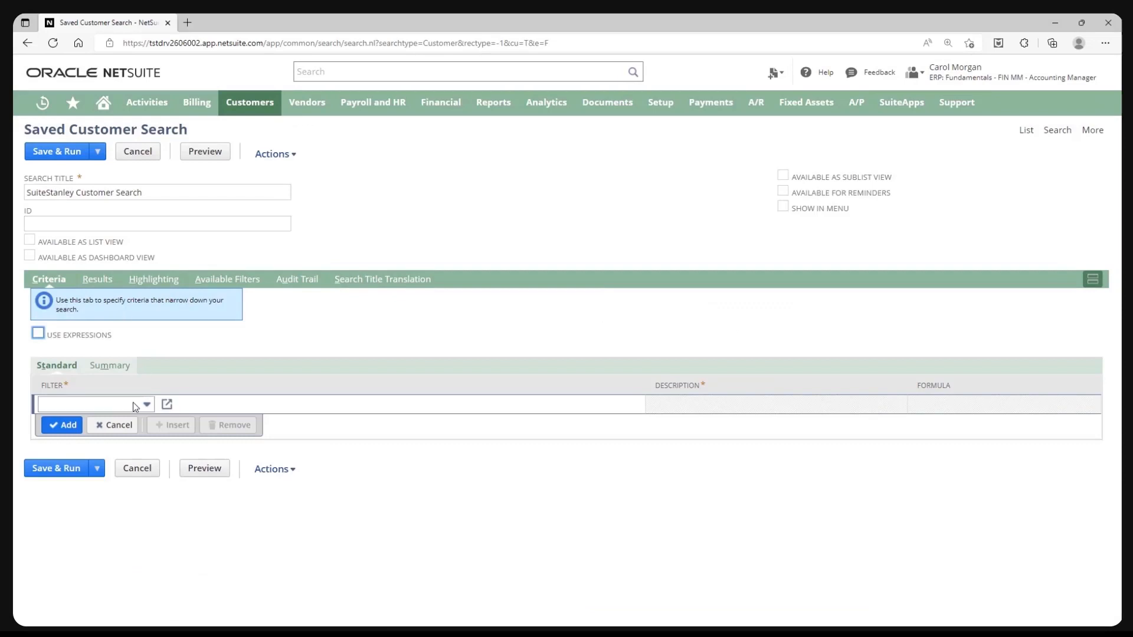
left_click(95, 403)
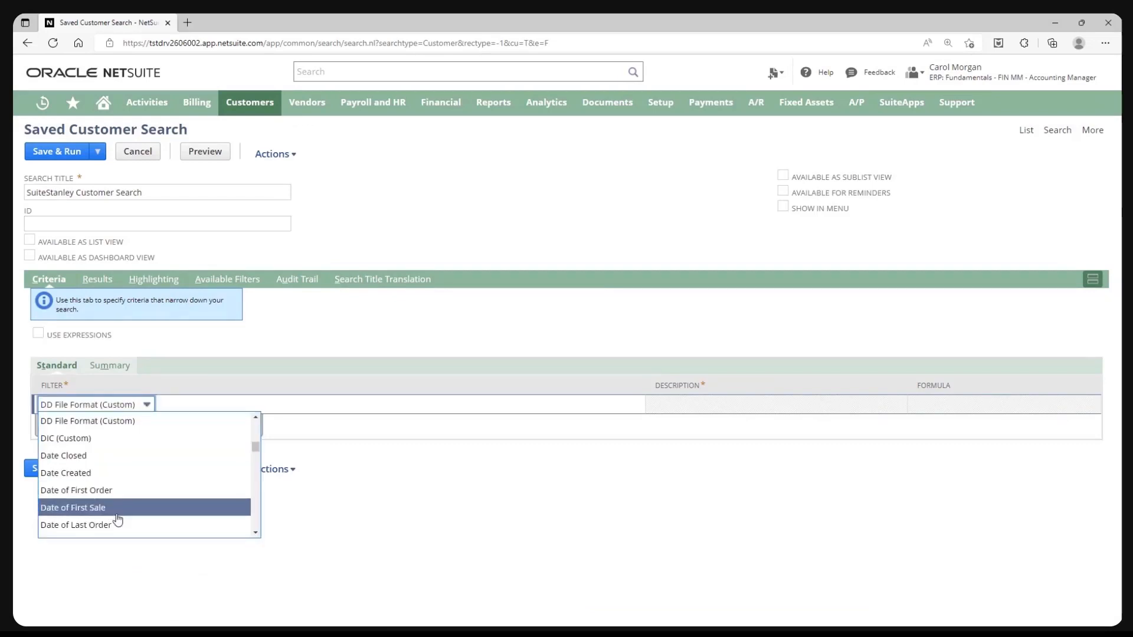
left_click(76, 524)
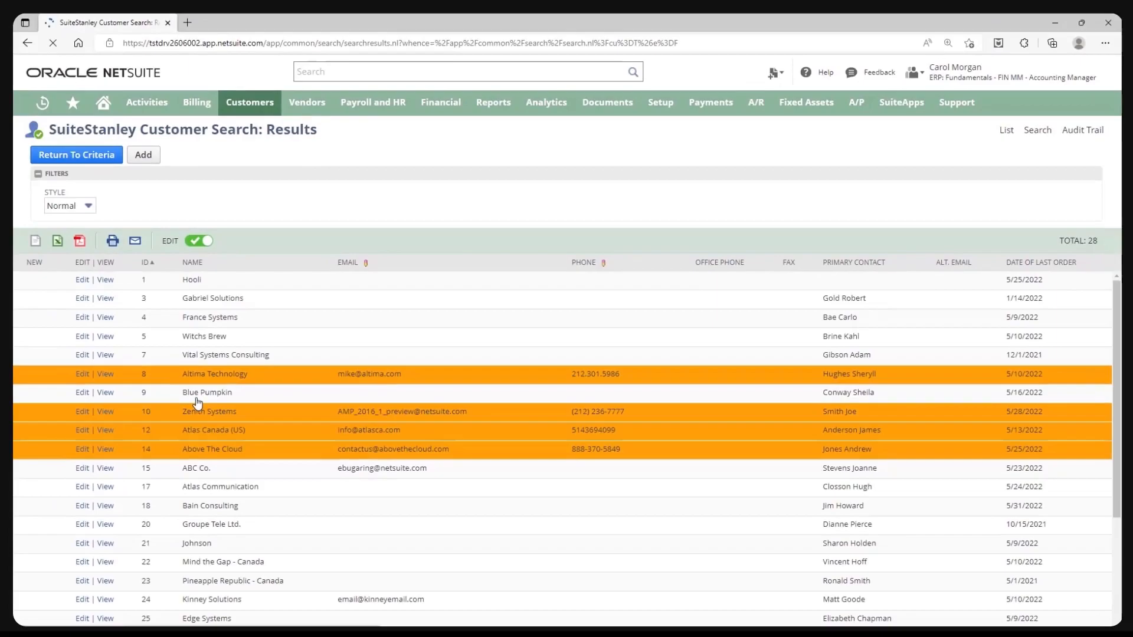
left_click(76, 154)
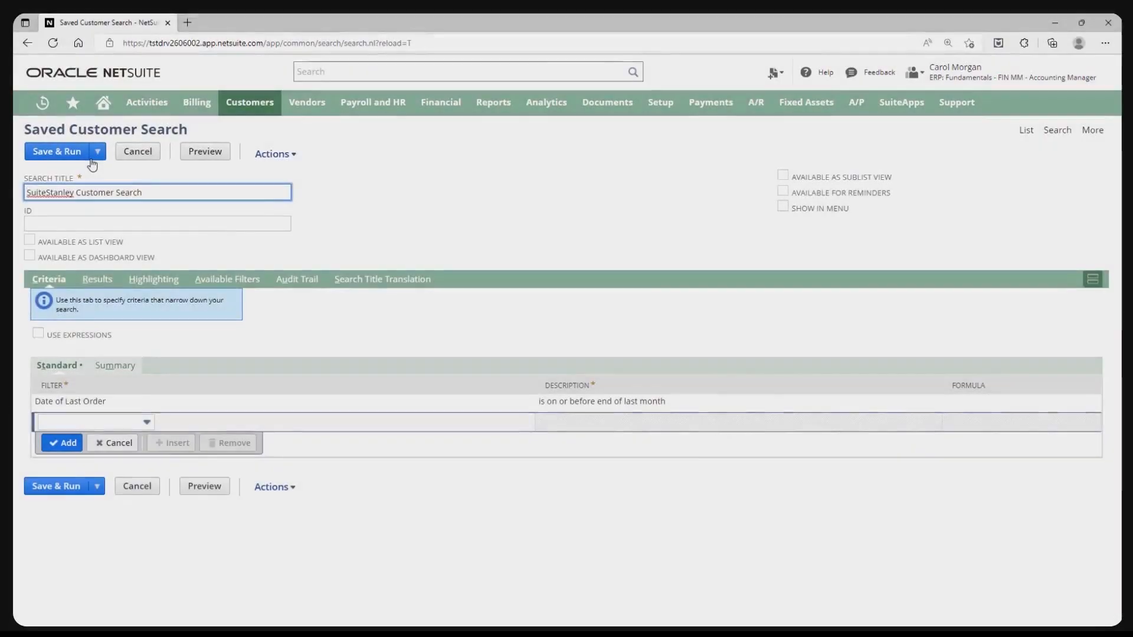
left_click(29, 257)
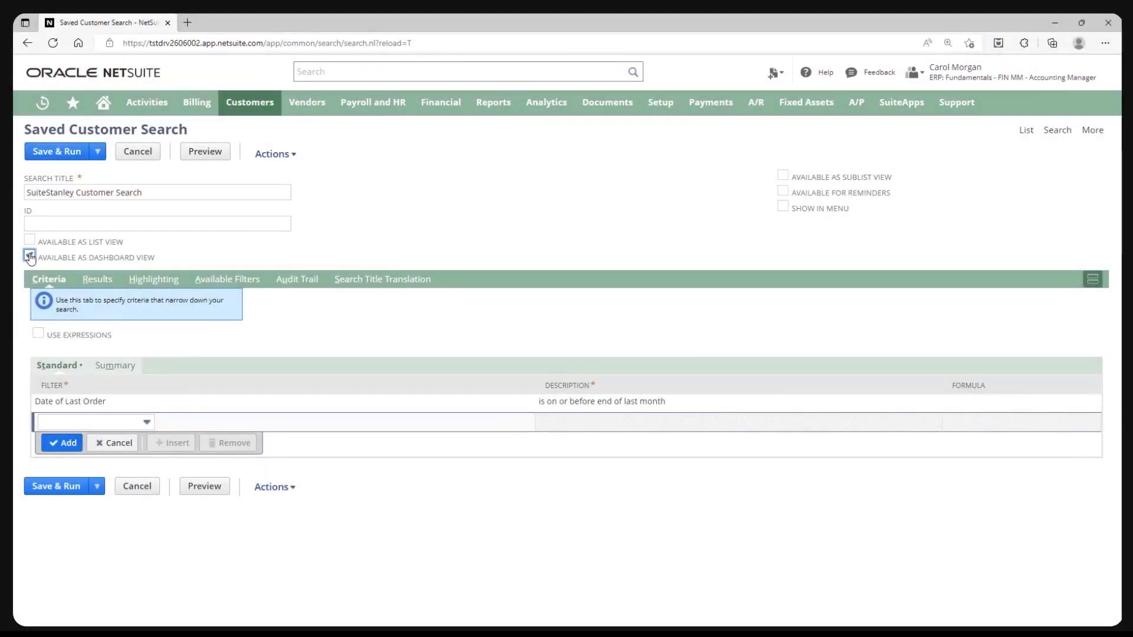